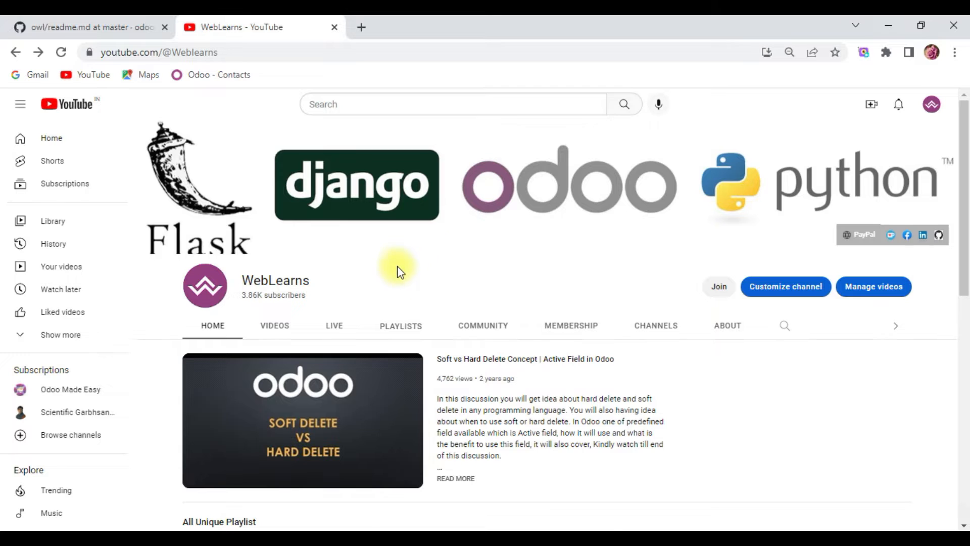
scroll("down", 3)
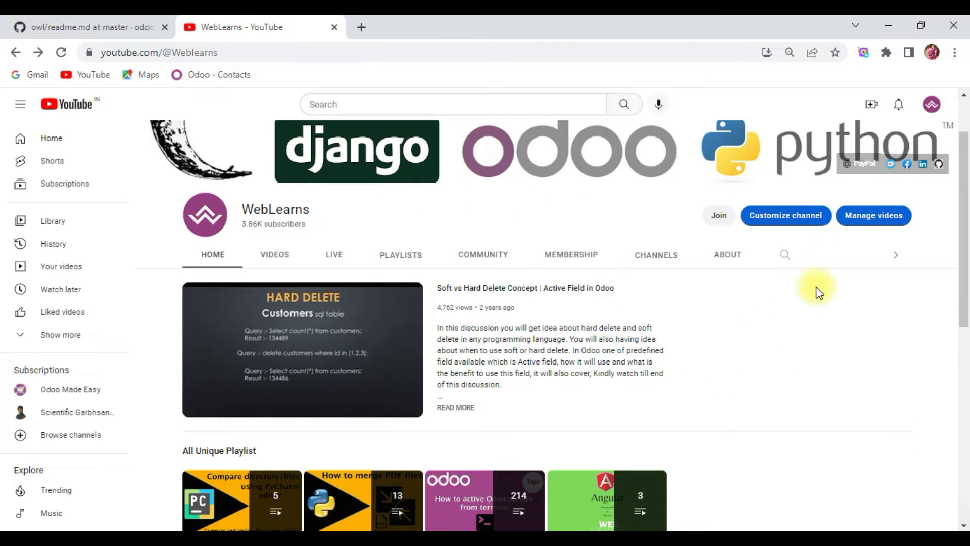
mouse_move(805, 378)
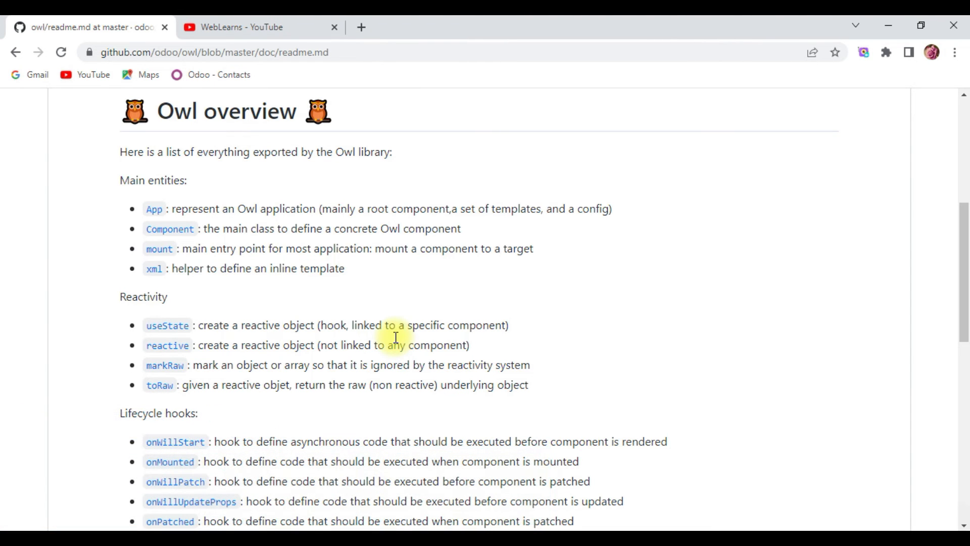
mouse_move(397, 341)
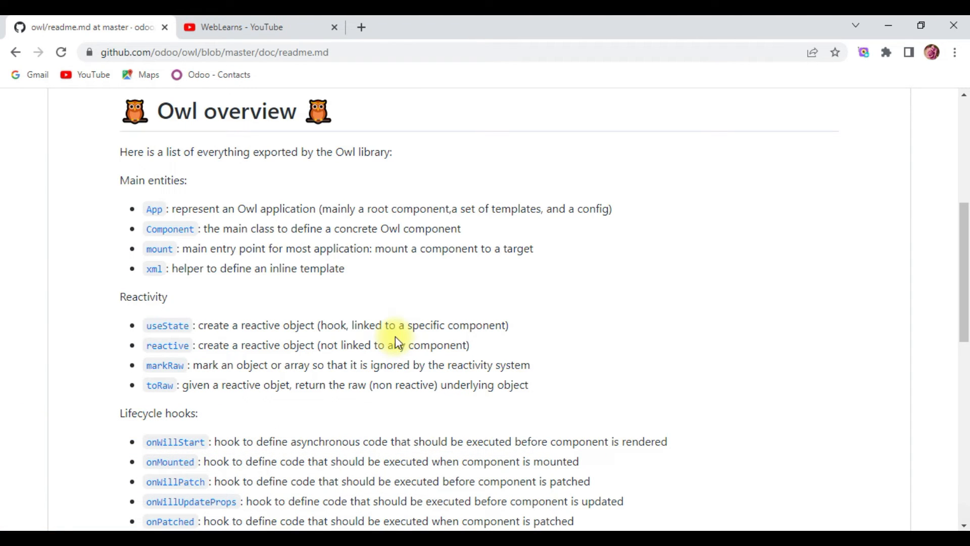
scroll("down", 3)
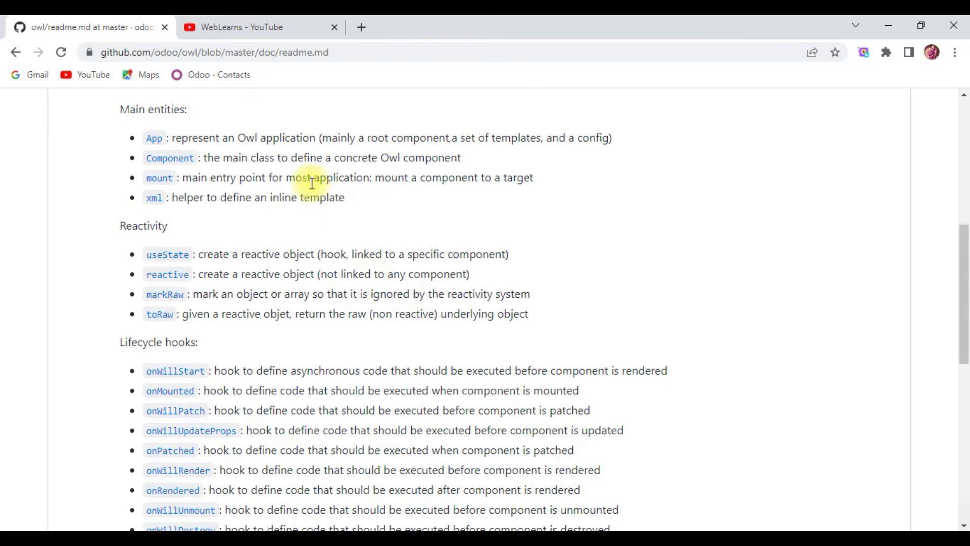
mouse_move(186, 243)
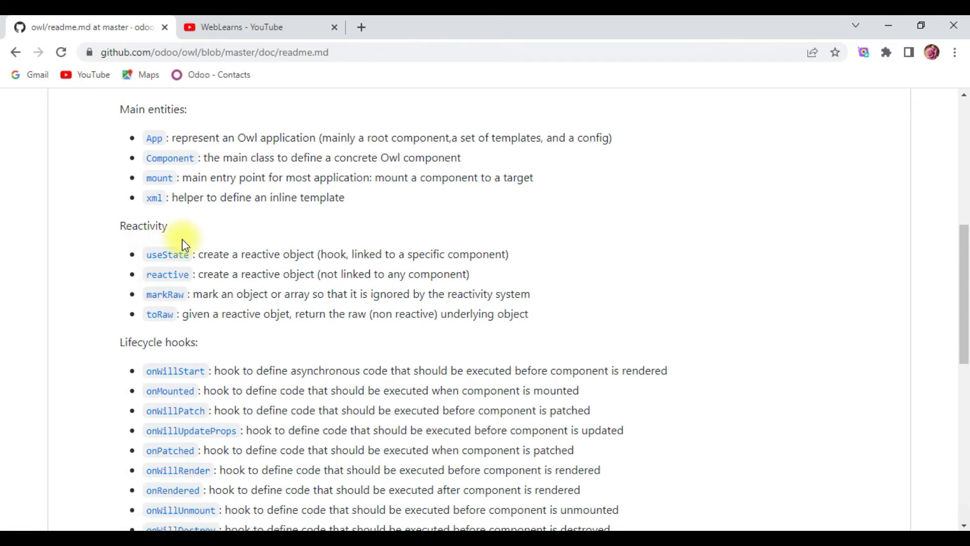
mouse_move(215, 312)
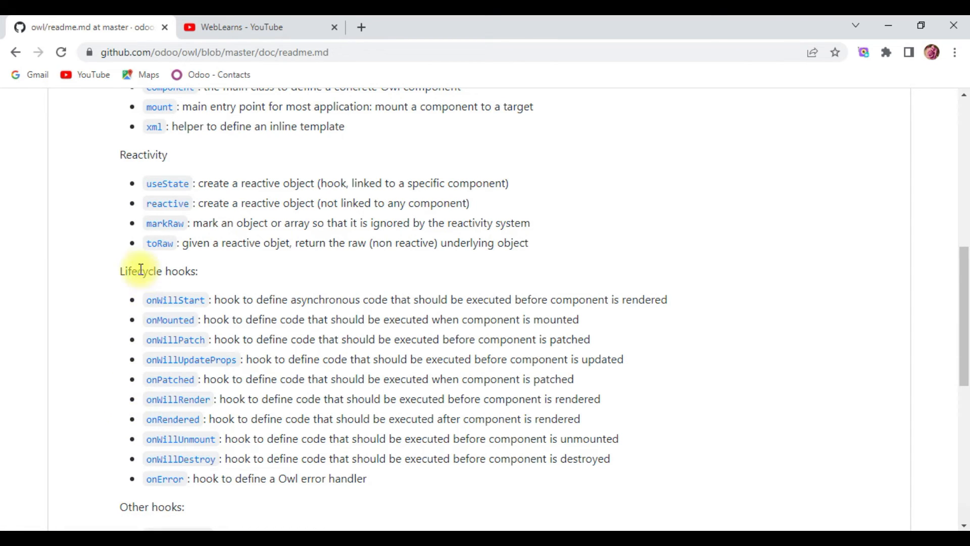
mouse_move(355, 515)
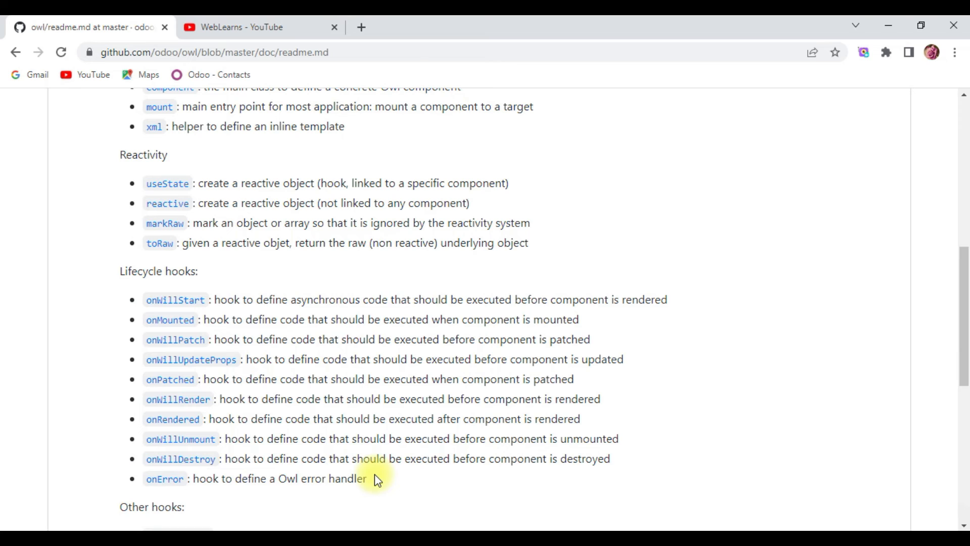
scroll("down", 3)
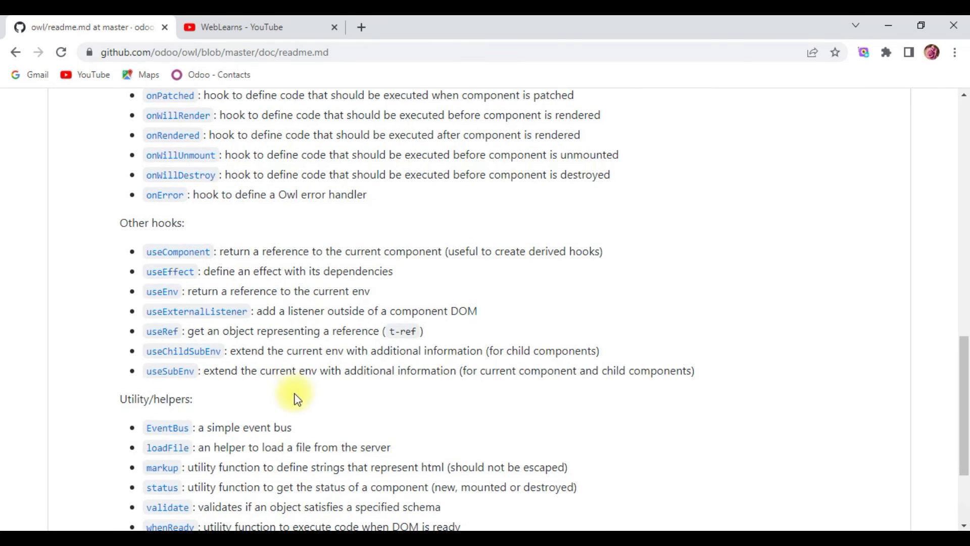
scroll("up", 3)
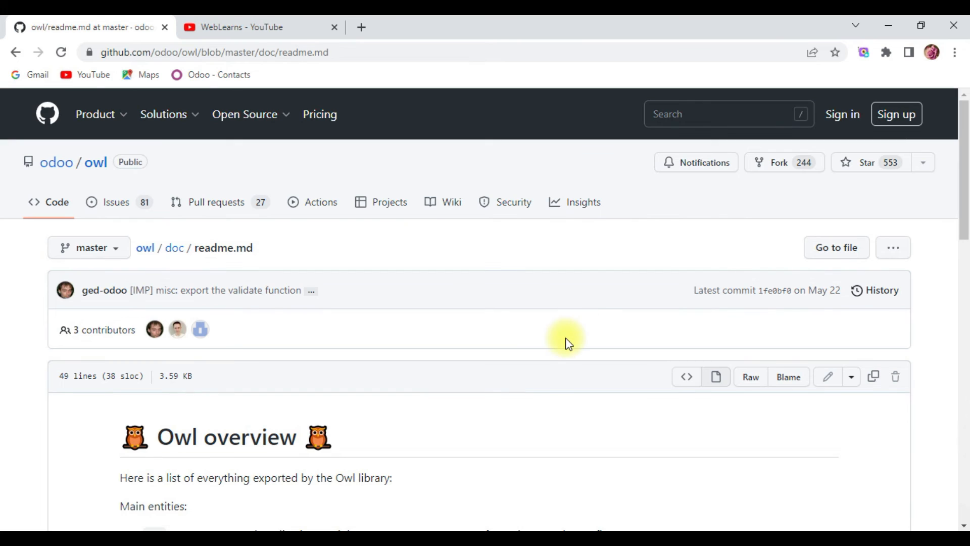
mouse_move(559, 336)
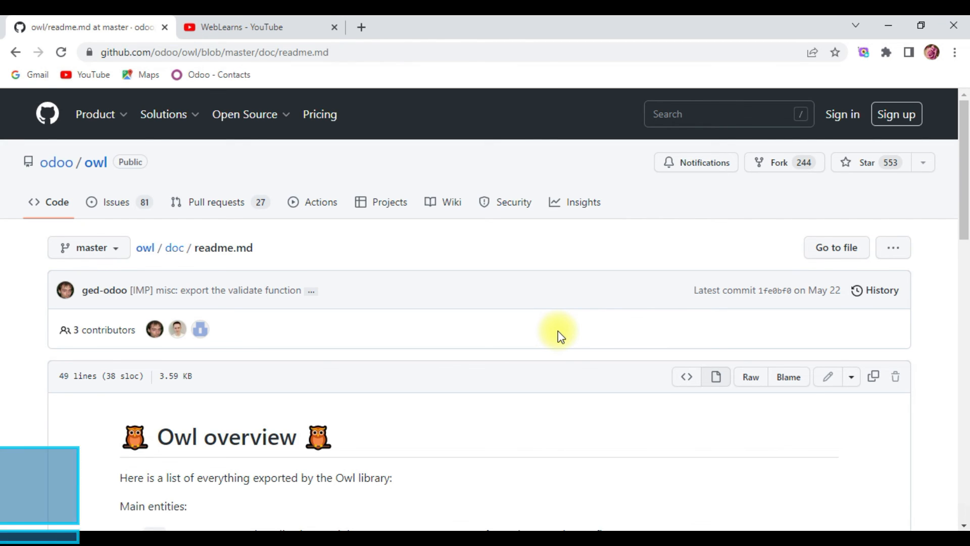
scroll("down", 3)
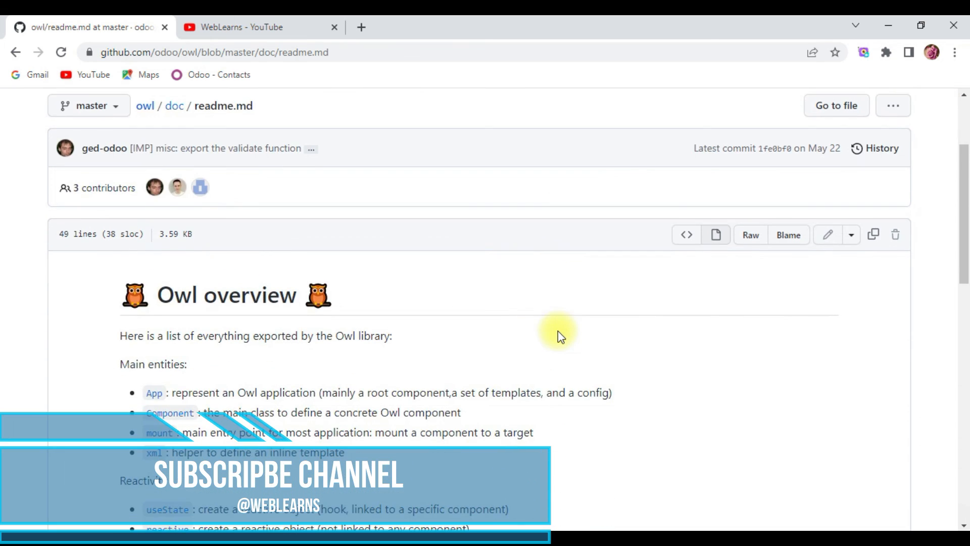
scroll("down", 3)
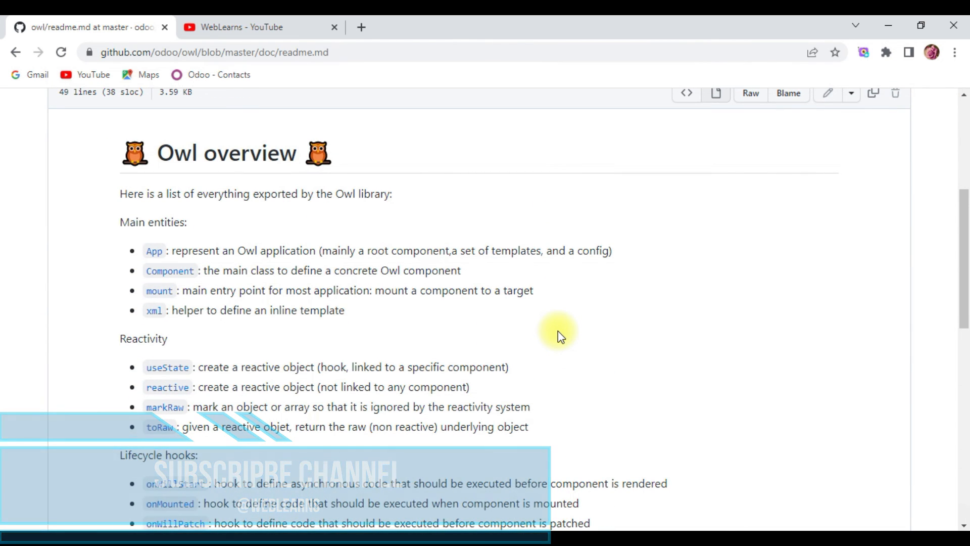